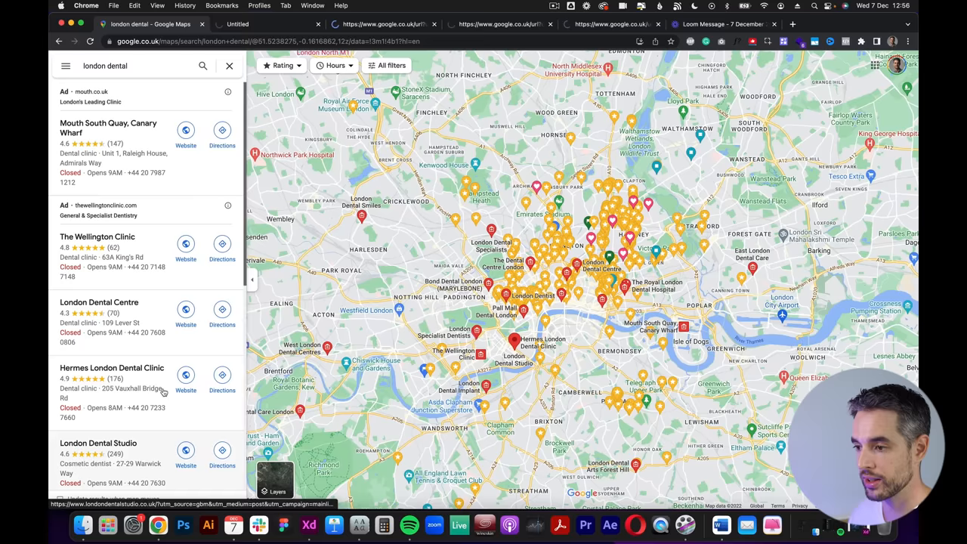
Step: Compare the London Dental Studio and Wellington Clinic sites, then return to the London Dental Centre tab
{"action": "left_click", "coordinate": [186, 248]}
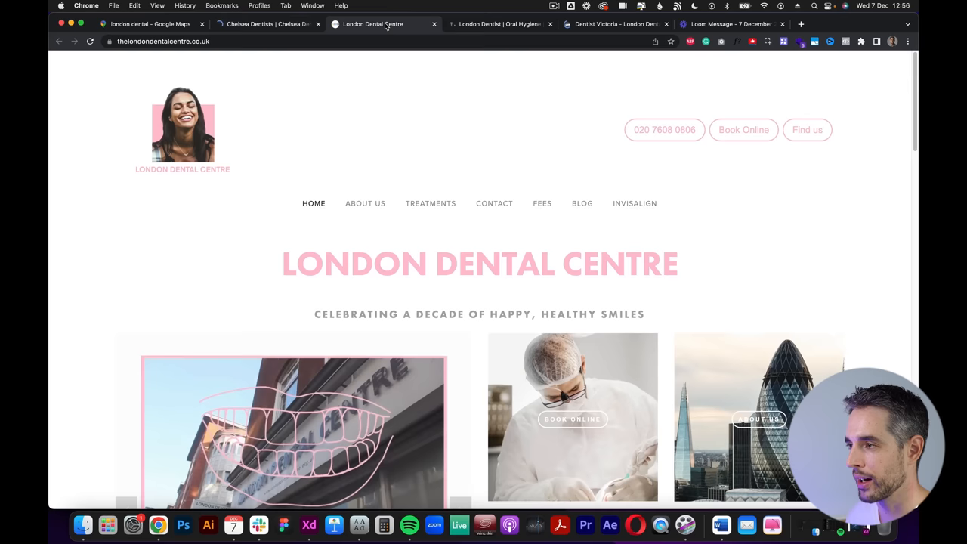
{"action": "left_click", "coordinate": [616, 23]}
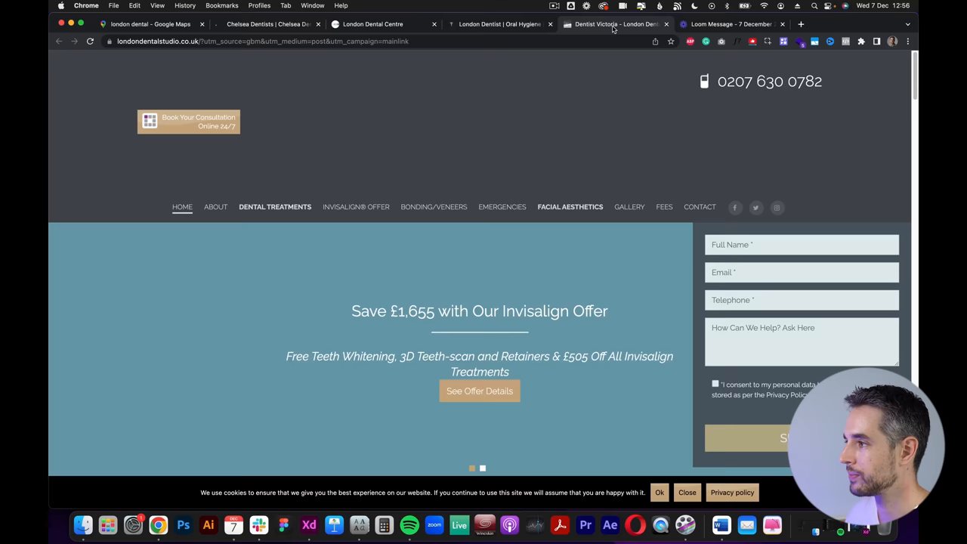
{"action": "left_click", "coordinate": [268, 23]}
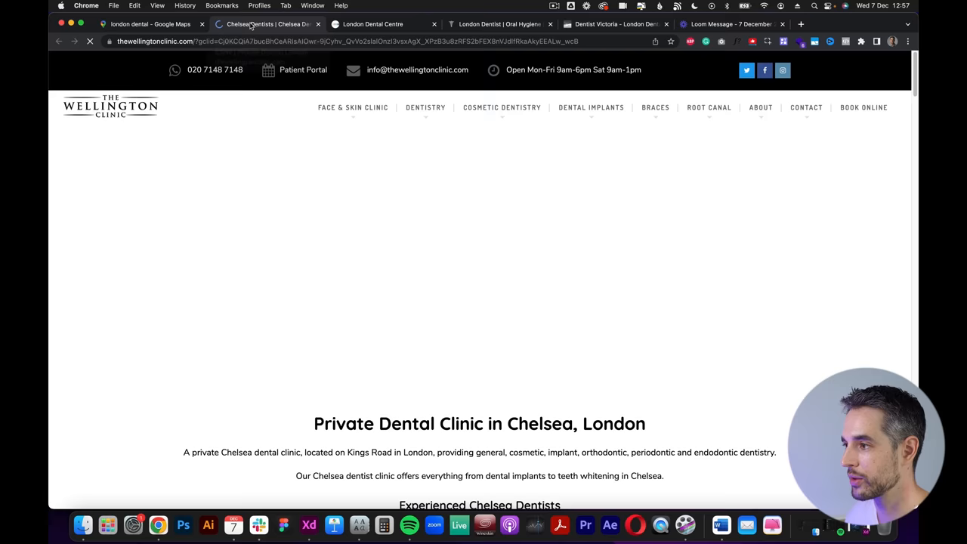
{"action": "scroll", "scroll_direction": "down", "scroll_amount": 3}
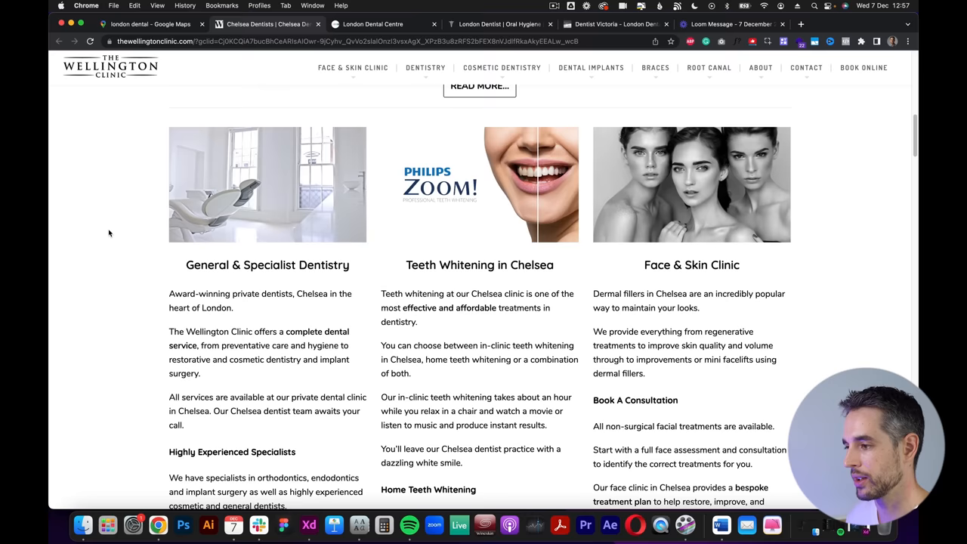
{"action": "scroll", "scroll_direction": "up", "scroll_amount": 3}
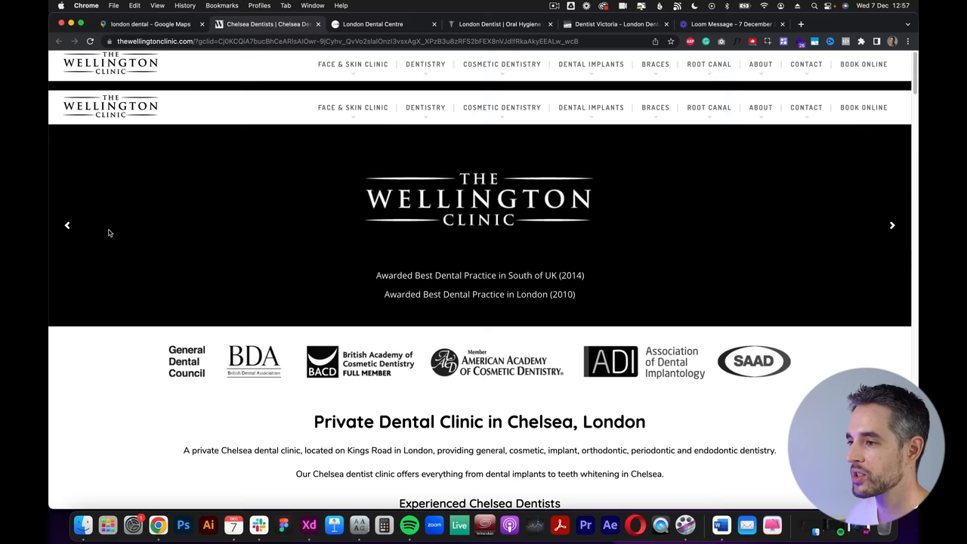
{"action": "left_click", "coordinate": [373, 23]}
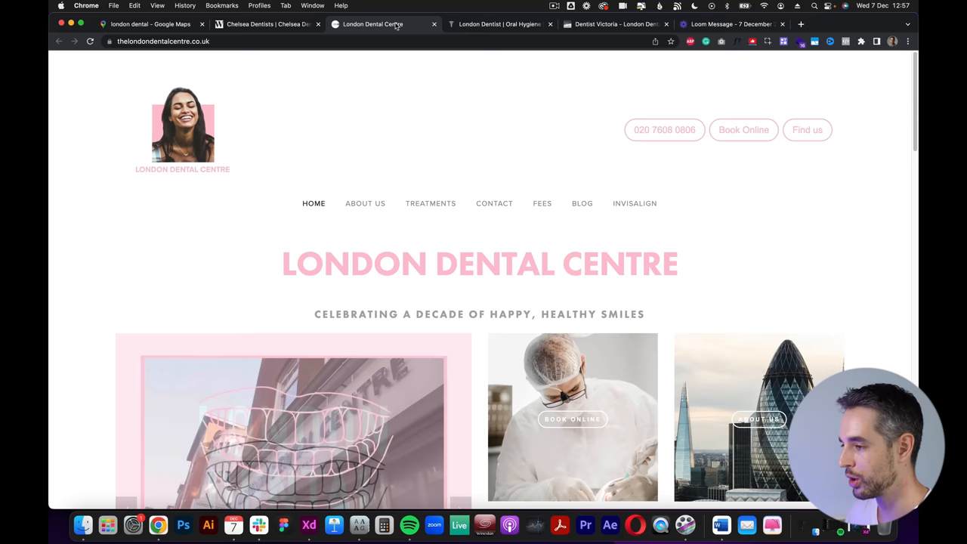
Step: Scroll the homepage past the image grid down to the treatments thumbnails
{"action": "scroll", "scroll_direction": "down", "scroll_amount": 3}
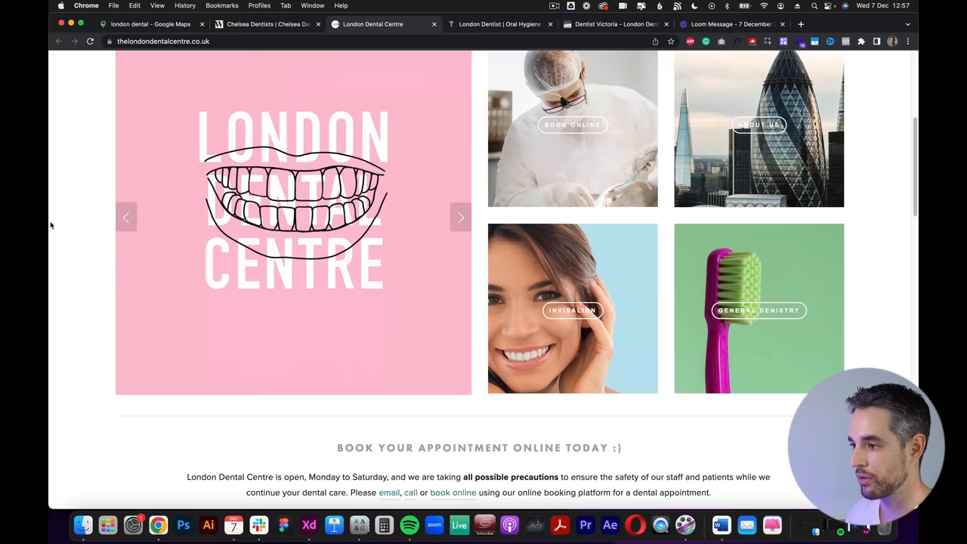
{"action": "scroll", "scroll_direction": "down", "scroll_amount": 3}
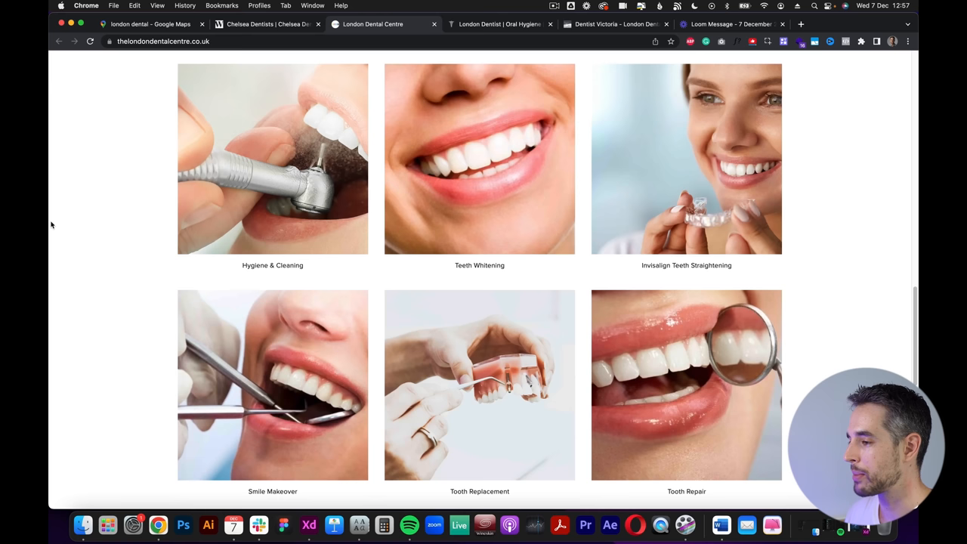
{"action": "scroll", "scroll_direction": "down", "scroll_amount": 3}
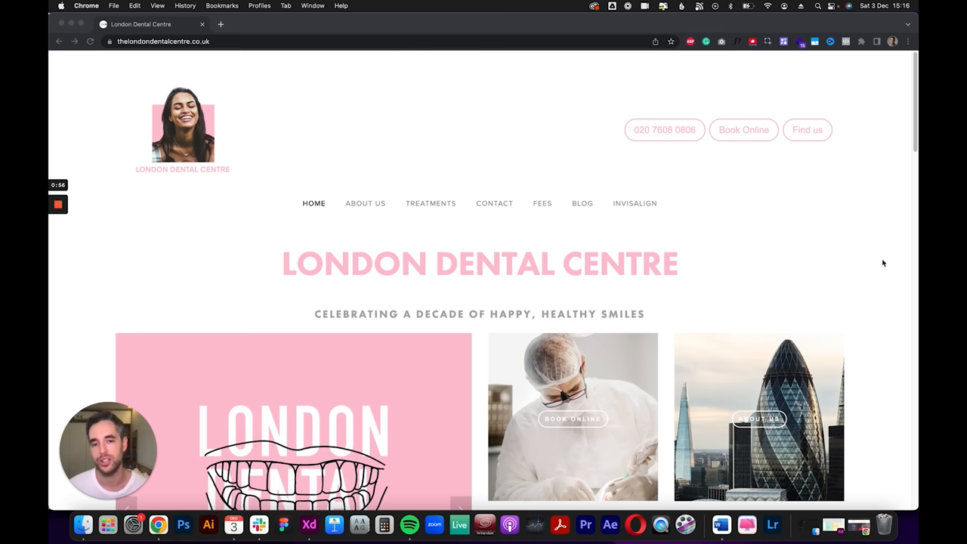
{"action": "mouse_move", "coordinate": [842, 253]}
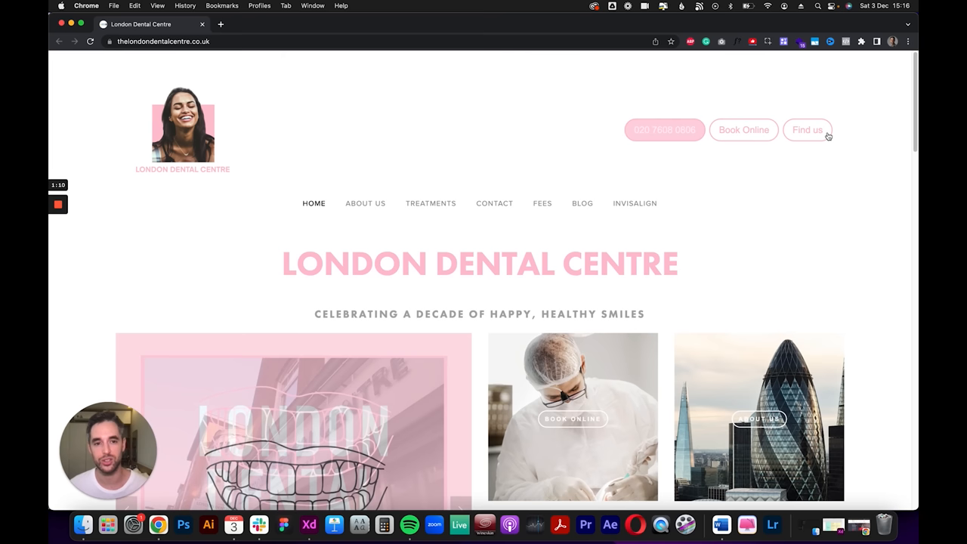
{"action": "mouse_move", "coordinate": [843, 199]}
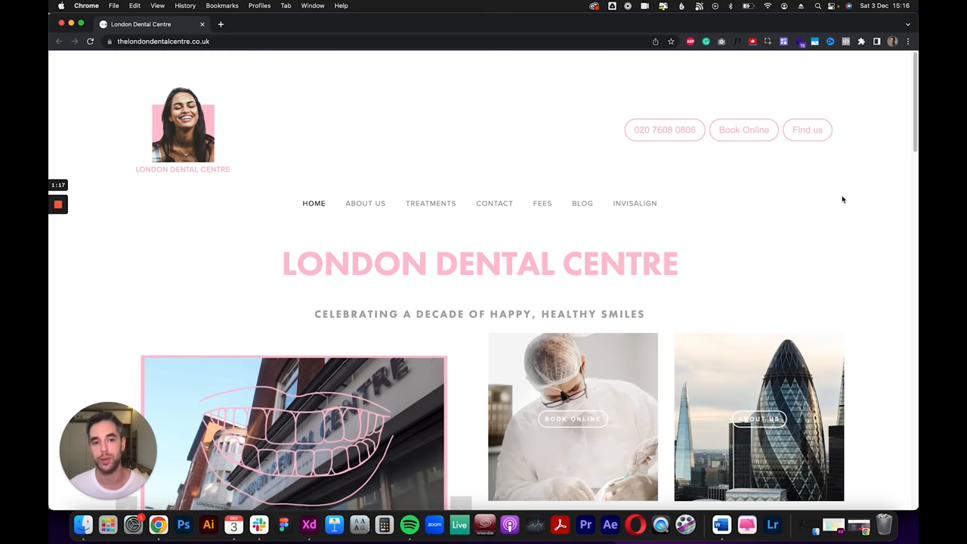
{"action": "mouse_move", "coordinate": [857, 180]}
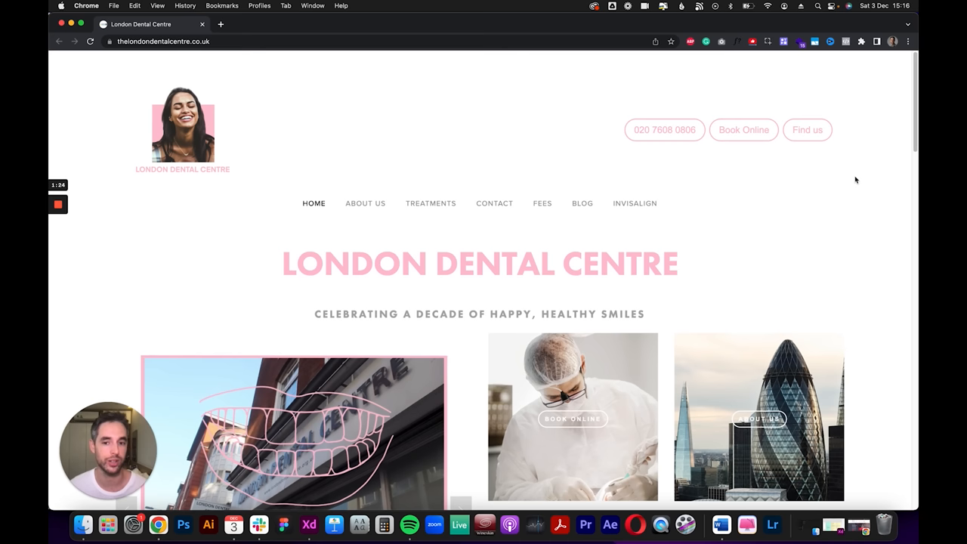
{"action": "mouse_move", "coordinate": [803, 261]}
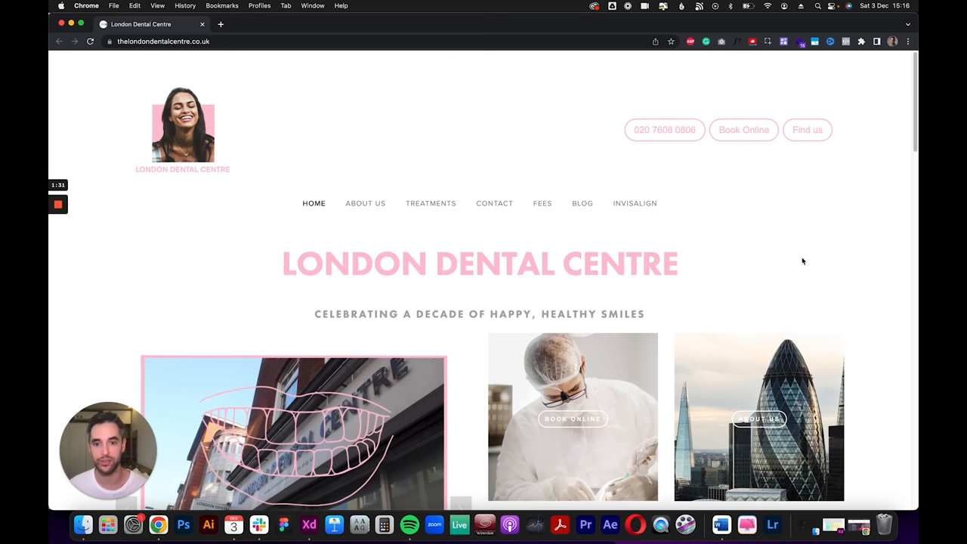
{"action": "mouse_move", "coordinate": [758, 219]}
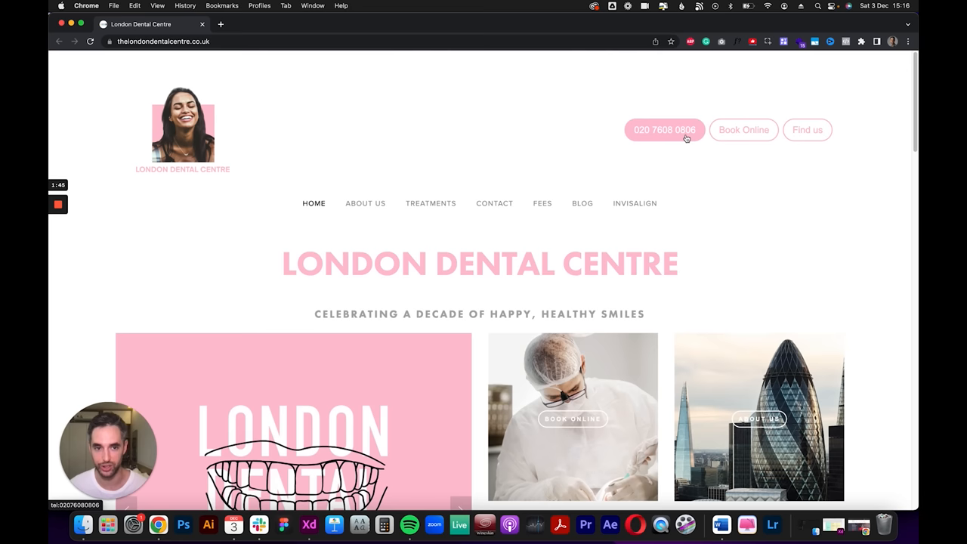
{"action": "mouse_move", "coordinate": [732, 184]}
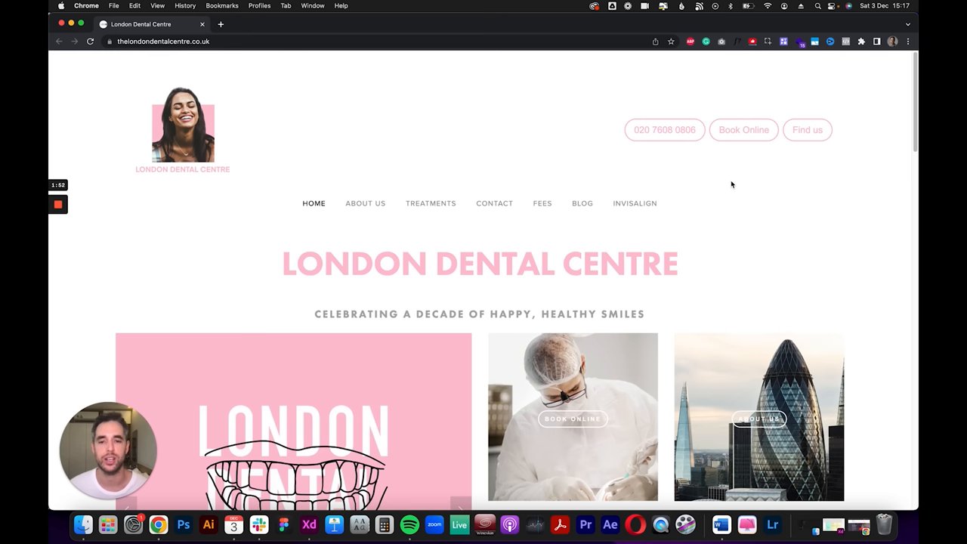
{"action": "mouse_move", "coordinate": [527, 132]}
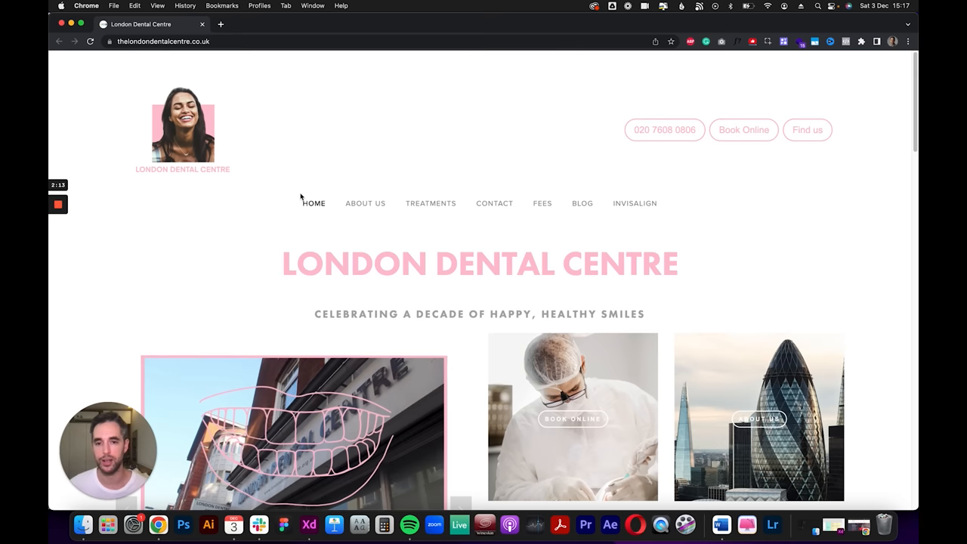
{"action": "mouse_move", "coordinate": [245, 327]}
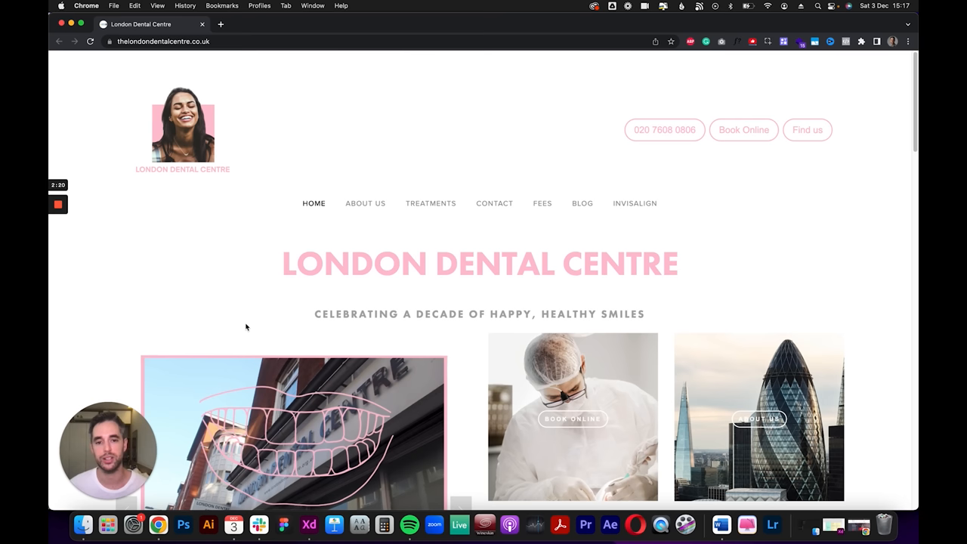
{"action": "mouse_move", "coordinate": [282, 268]}
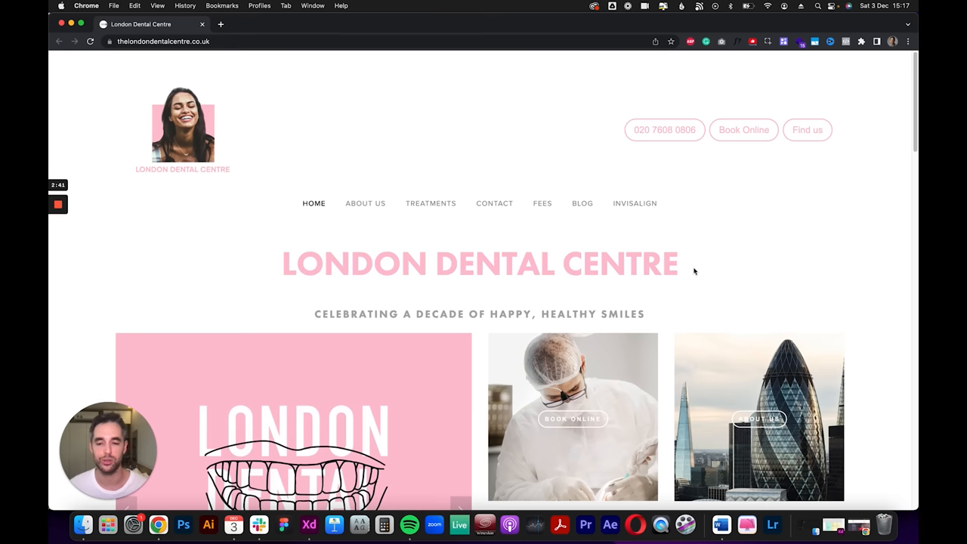
{"action": "mouse_move", "coordinate": [625, 302]}
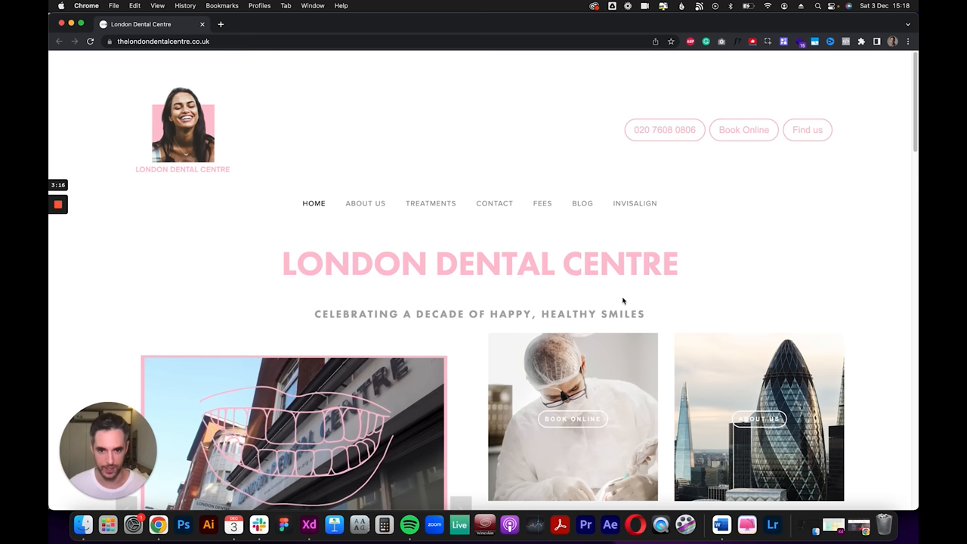
{"action": "mouse_move", "coordinate": [789, 266]}
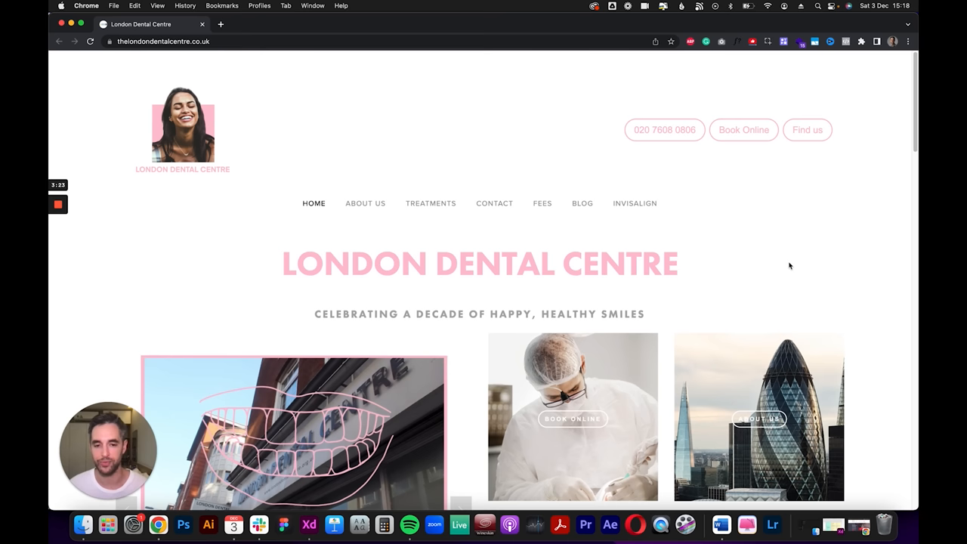
{"action": "mouse_move", "coordinate": [835, 267]}
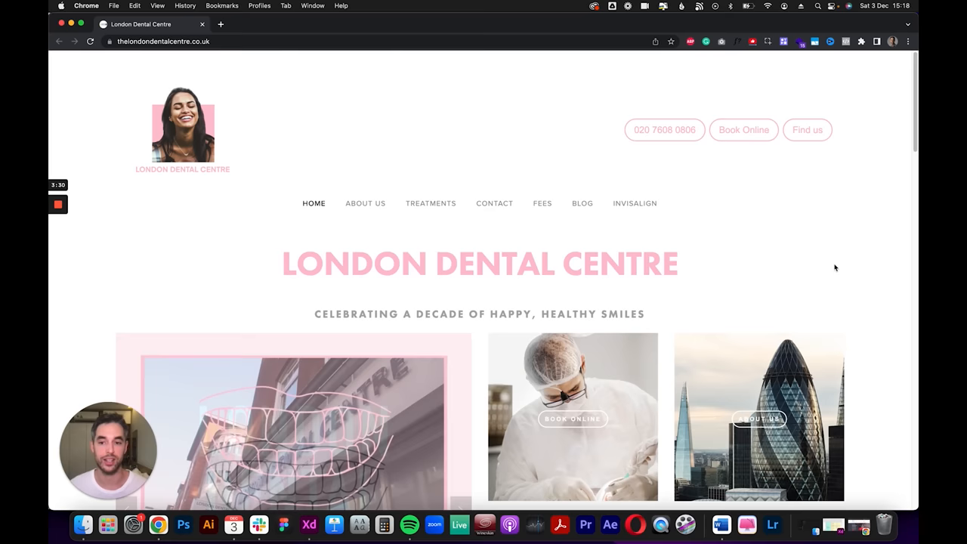
{"action": "scroll", "scroll_direction": "down", "scroll_amount": 3}
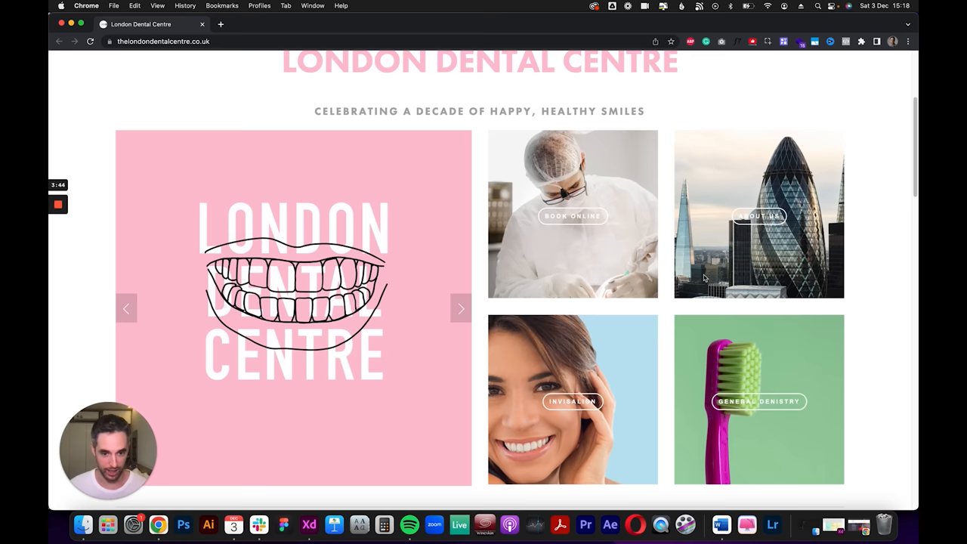
{"action": "mouse_move", "coordinate": [149, 433]}
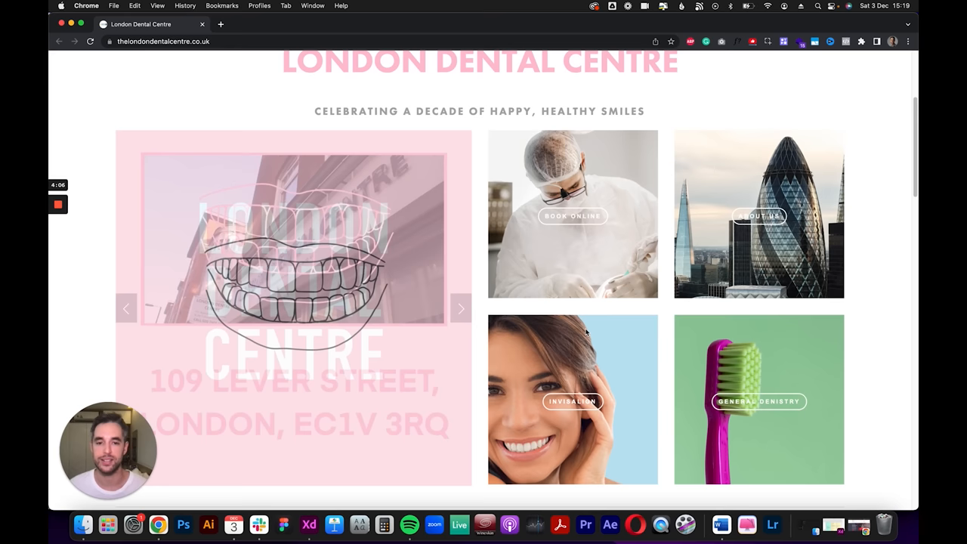
Step: Scroll down until the image carousel and the four service tiles fill the window
{"action": "scroll", "scroll_direction": "down", "scroll_amount": 3}
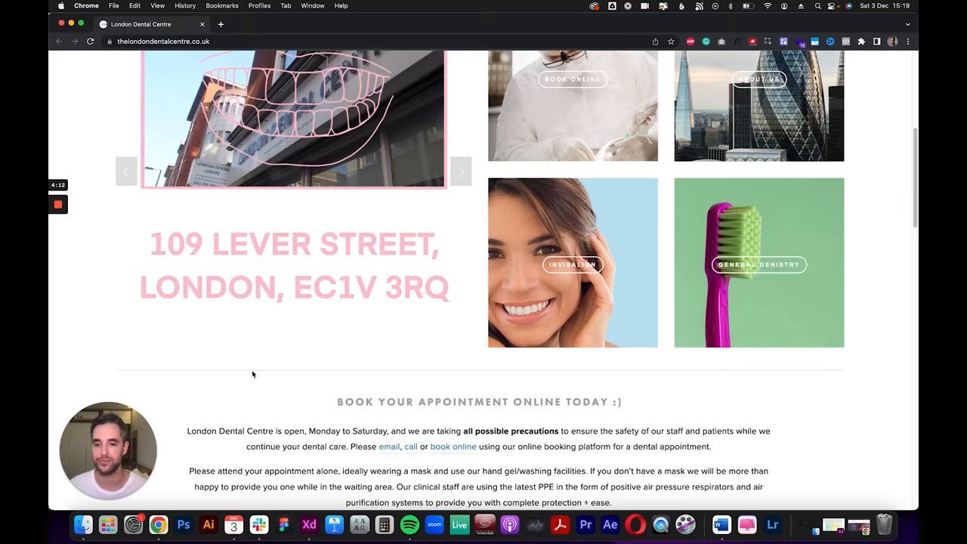
Step: Scroll down to the Book Your Appointment Online Today block and its opening-hours message
{"action": "scroll", "scroll_direction": "down", "scroll_amount": 3}
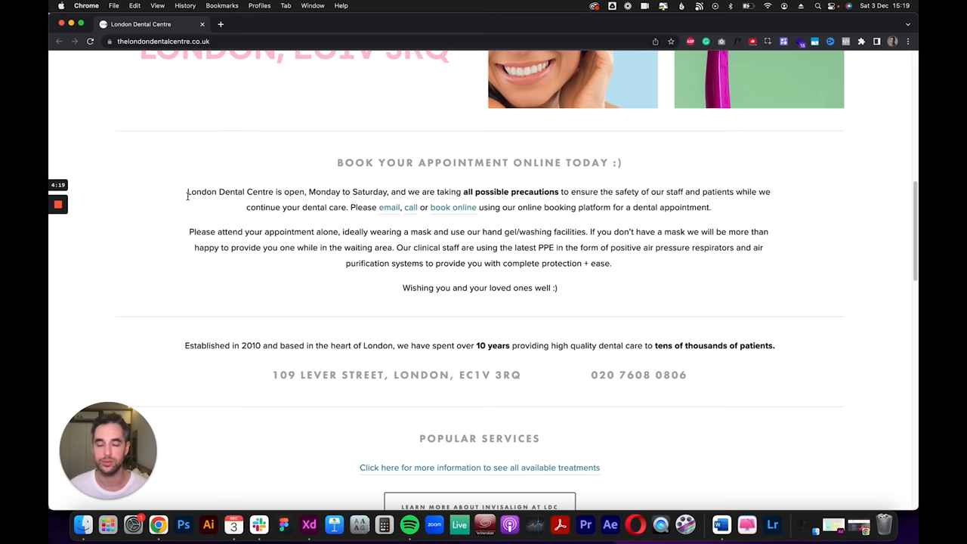
{"action": "mouse_move", "coordinate": [423, 185]}
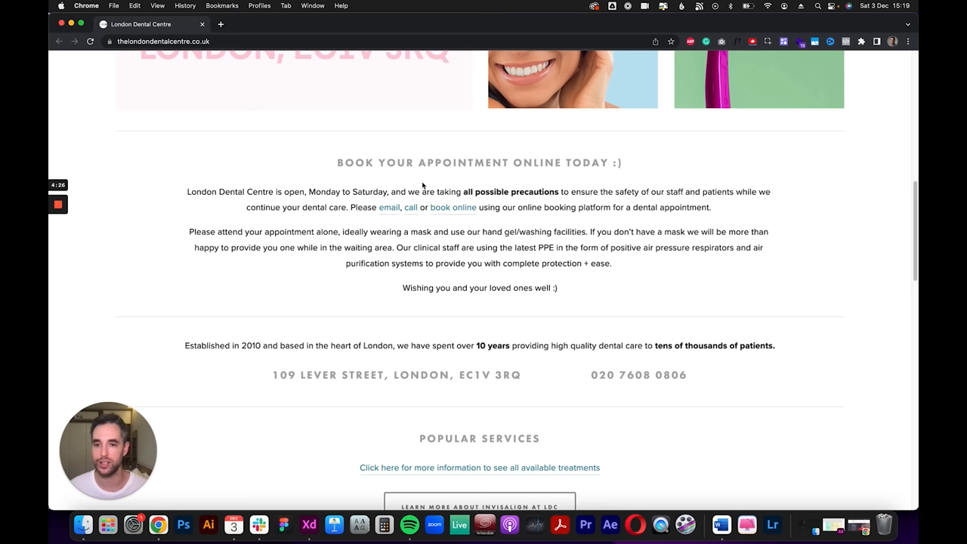
{"action": "mouse_move", "coordinate": [329, 191]}
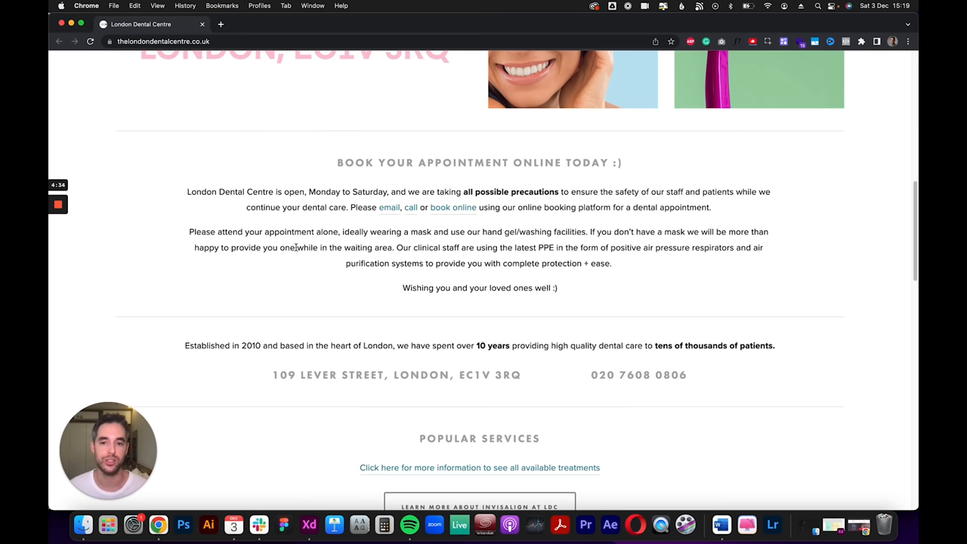
{"action": "scroll", "scroll_direction": "down", "scroll_amount": 3}
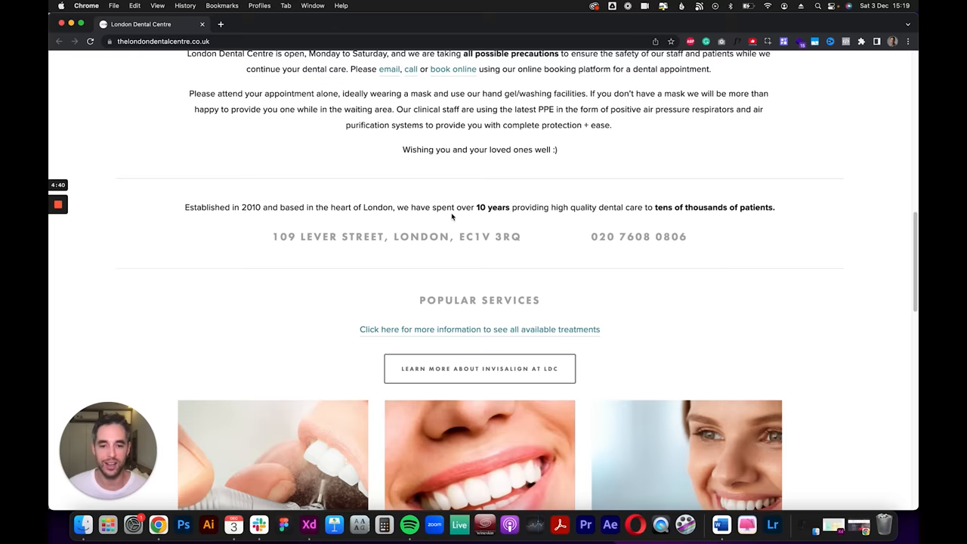
Step: Scroll past Popular Services to the Find us map, then back up to the header
{"action": "scroll", "scroll_direction": "down", "scroll_amount": 3}
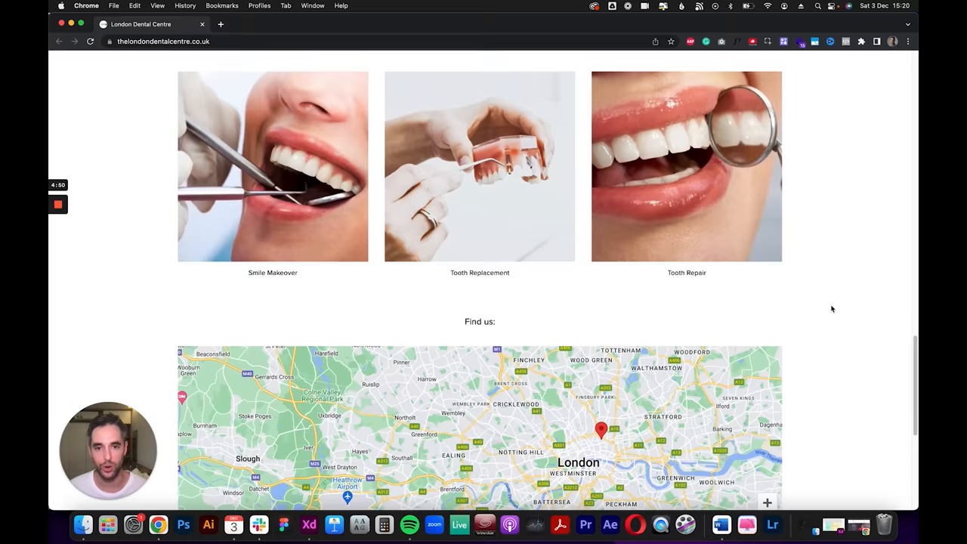
{"action": "scroll", "scroll_direction": "up", "scroll_amount": 3}
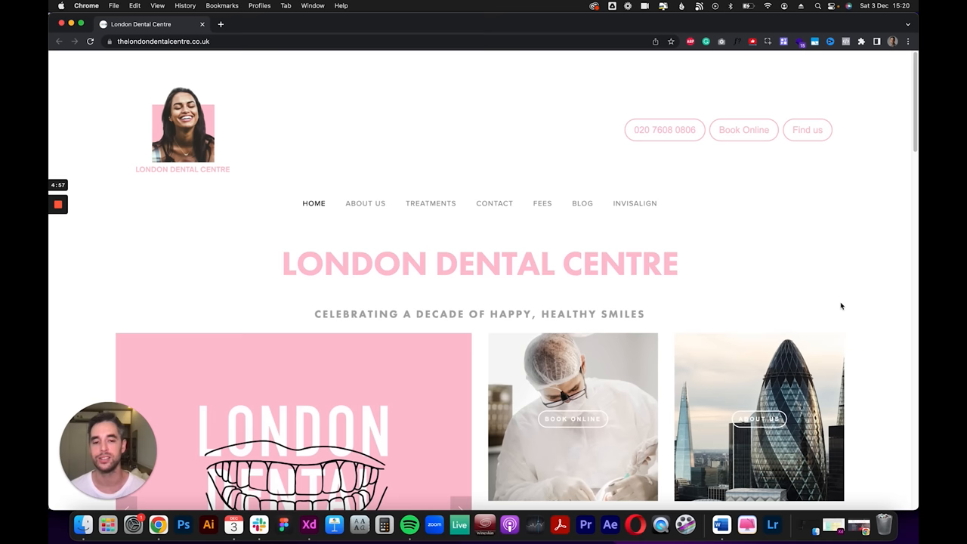